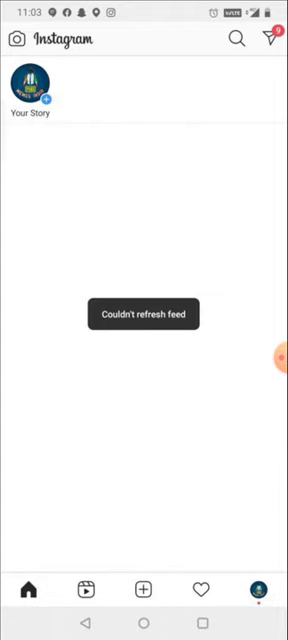
Step: Attempt to refresh the Instagram home feed, which fails with 'Couldn't refresh feed'
{"action": "left_click", "coordinate": [272, 364]}
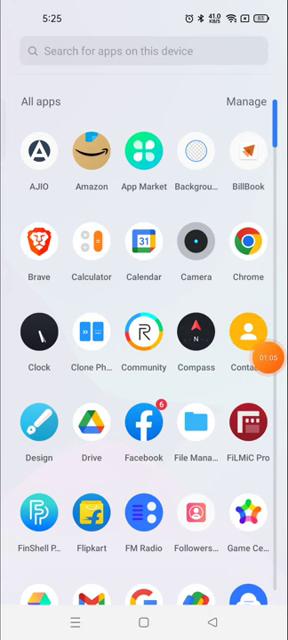
Step: Confirm Instagram's Wi-Fi background data is allowed, then return to its App info page
{"action": "scroll", "scroll_direction": "down", "scroll_amount": 3}
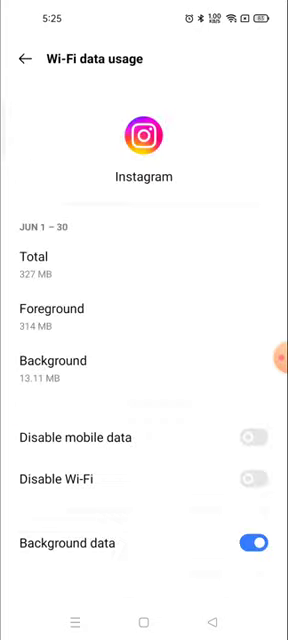
{"action": "left_click", "coordinate": [20, 60]}
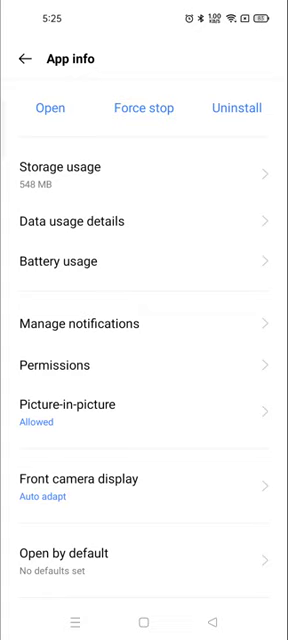